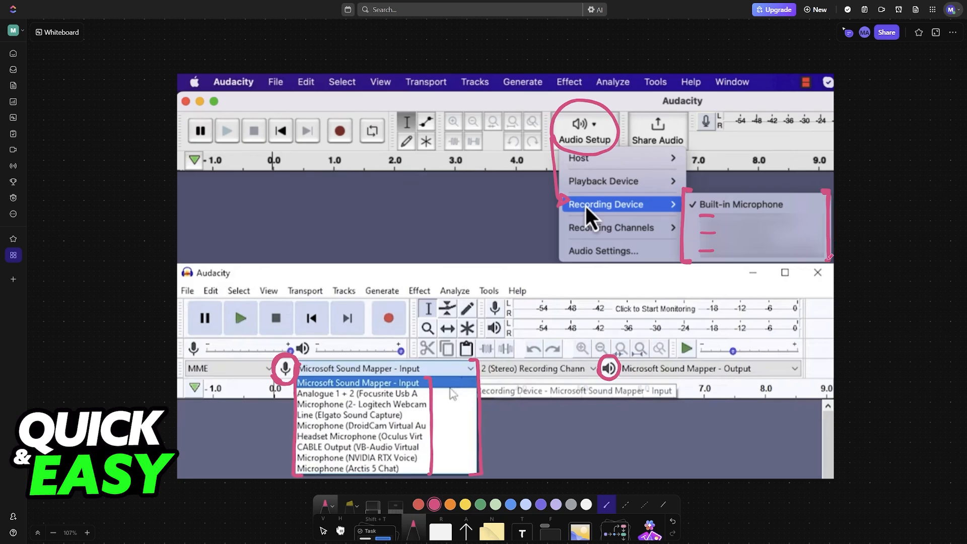
pyautogui.moveTo(913, 279)
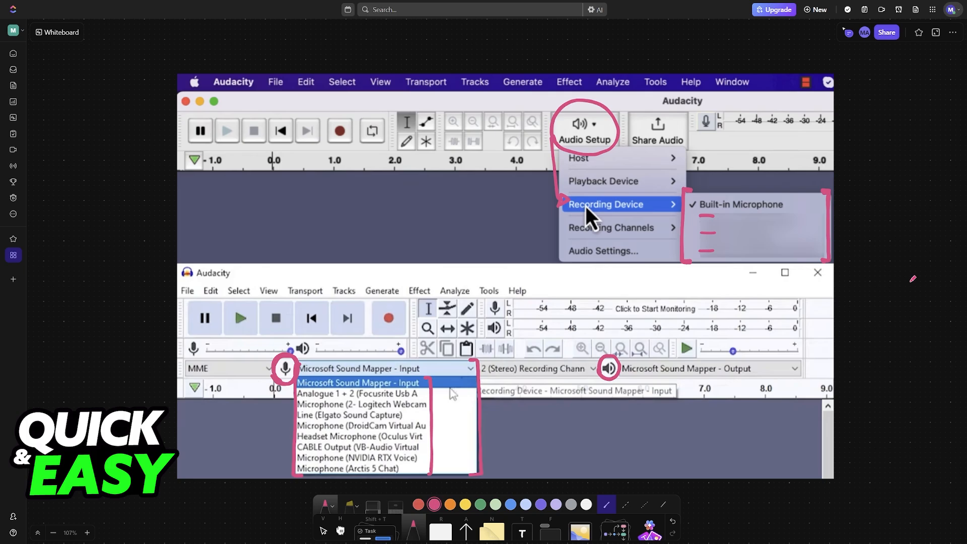